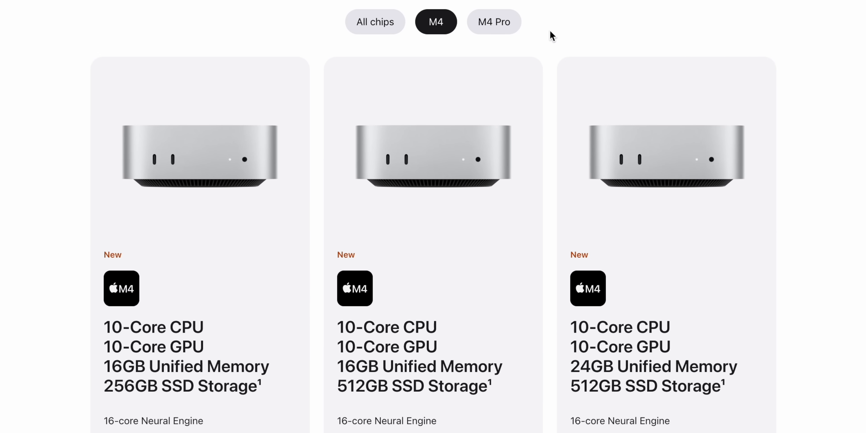
# - Select the M4 Mac mini model to reach its configurator with 16GB memory preselected
pyautogui.click(493, 21)
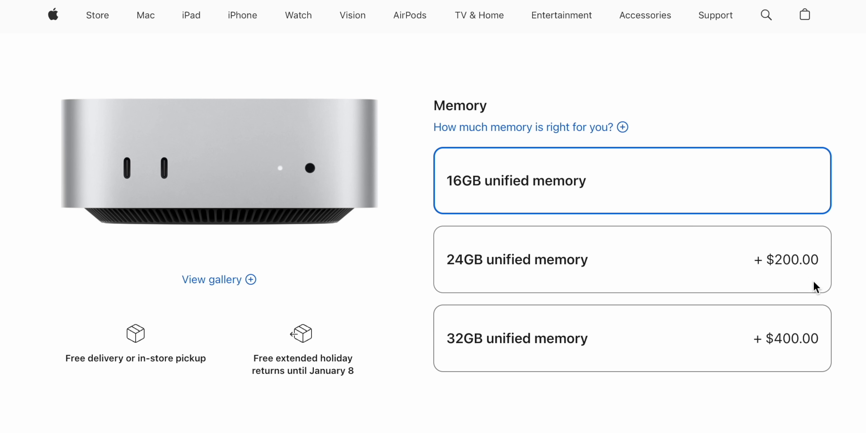
# - Choose 24GB unified memory (+$200), then look at the 32GB option
pyautogui.click(631, 259)
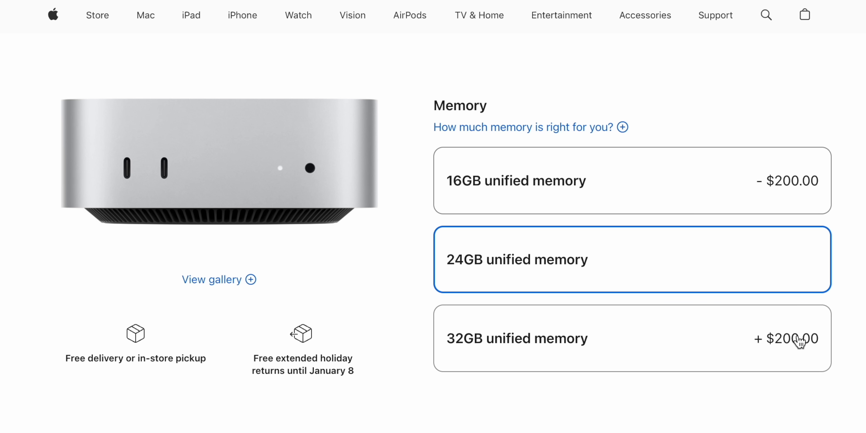
pyautogui.click(632, 338)
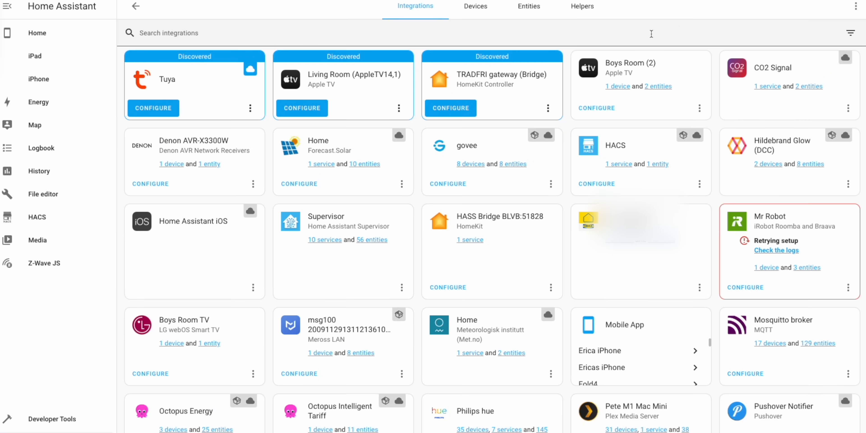
# - Scroll the integrations list down to the Sonos, Tesla Powerwall and Z-Wave JS cards
pyautogui.scroll(-3)
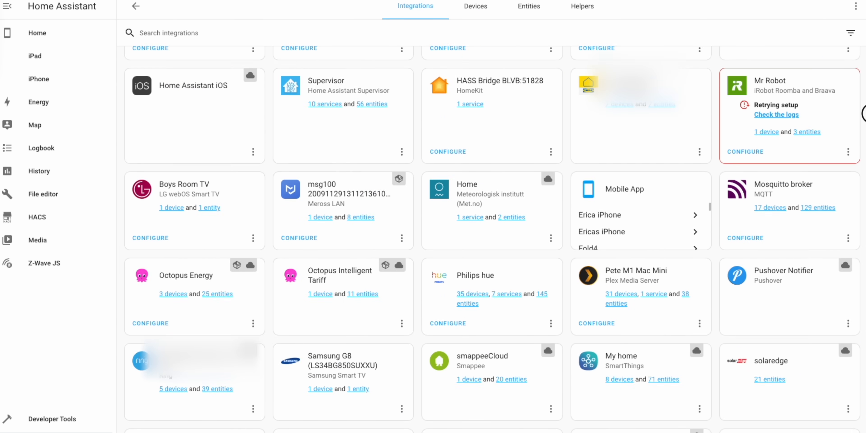
pyautogui.scroll(-3)
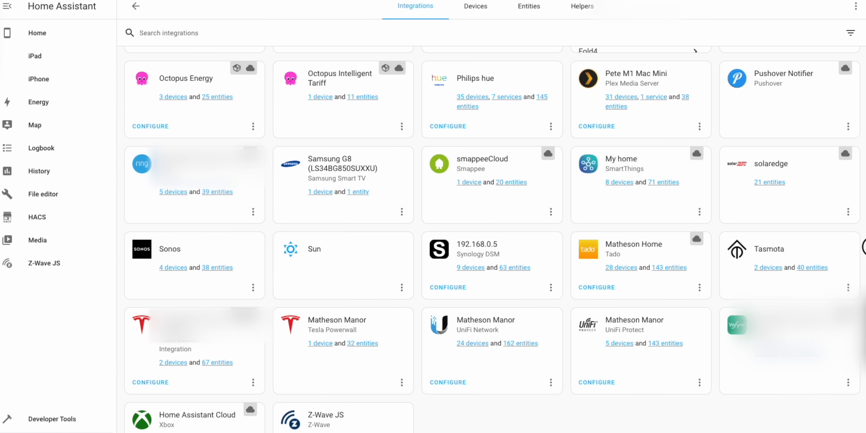